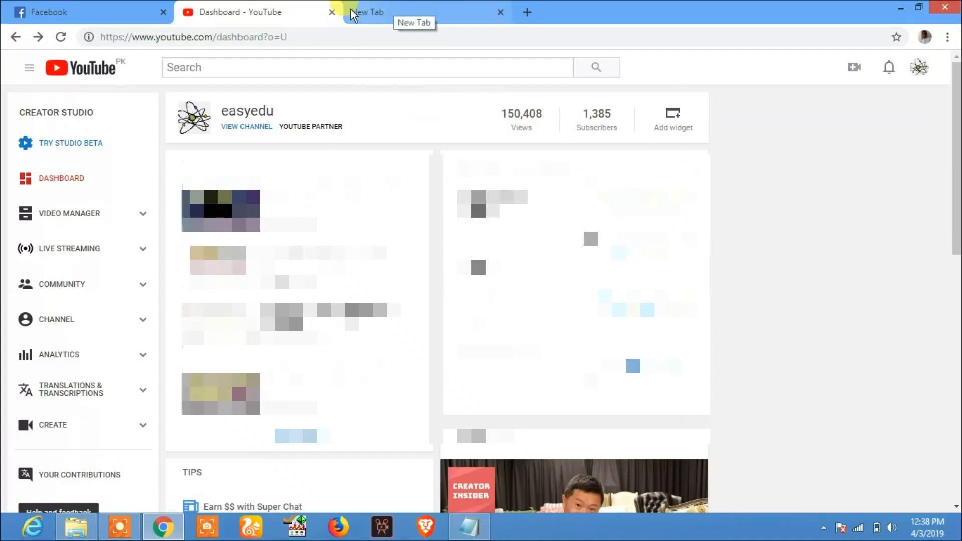
mouse_move(332, 24)
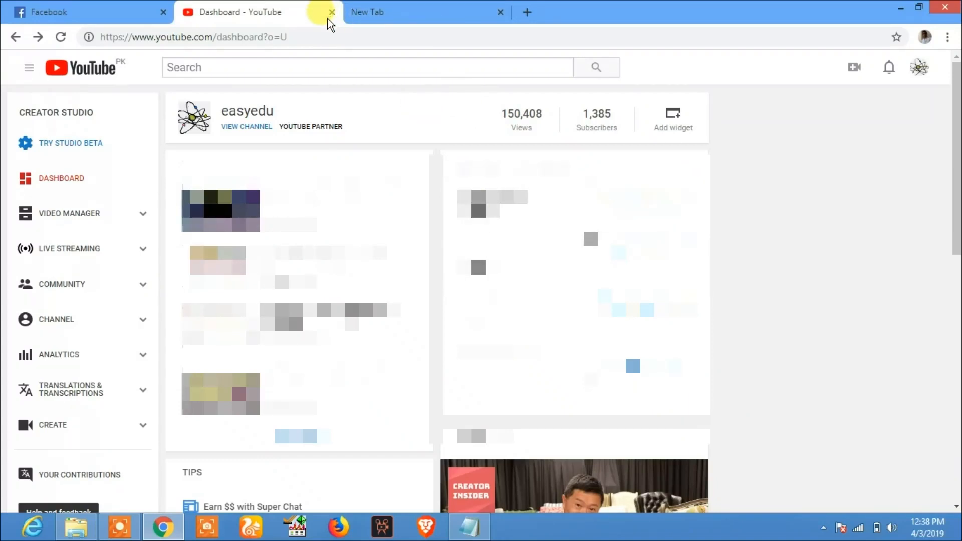
mouse_move(384, 12)
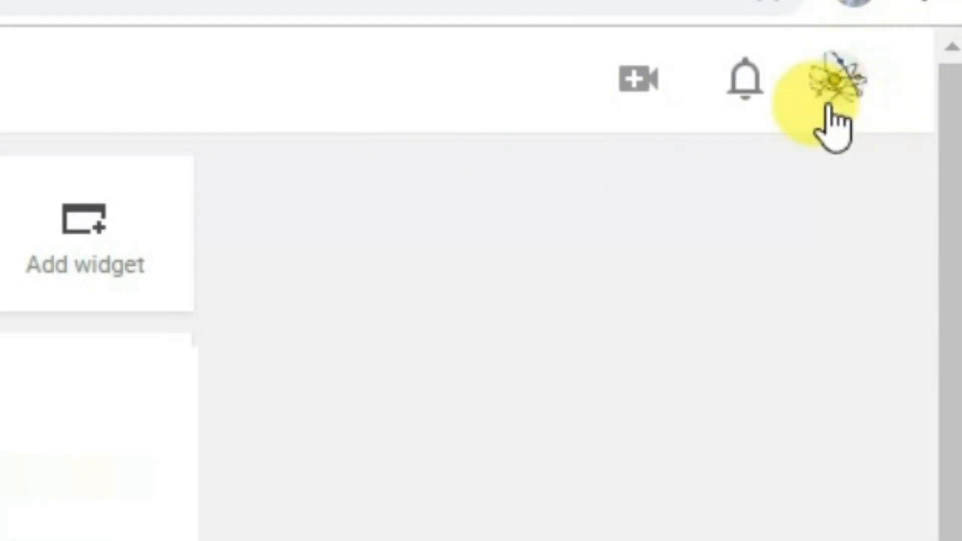
Go to the easyedu channel's own page from the account menu
left_click(838, 79)
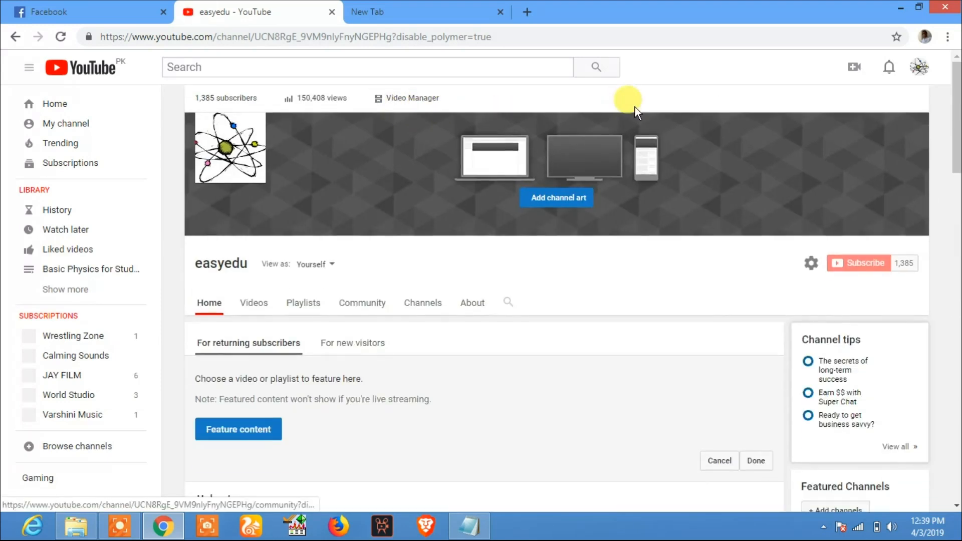
Scroll down the About page to the empty Description section
scroll("down", 3)
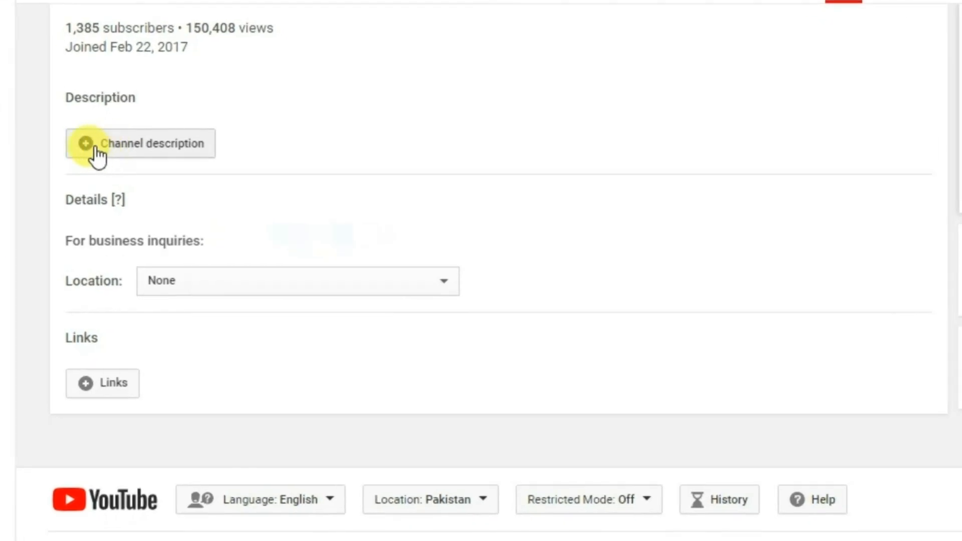
Add a description covering the channel's educational, tech and science content
left_click(140, 144)
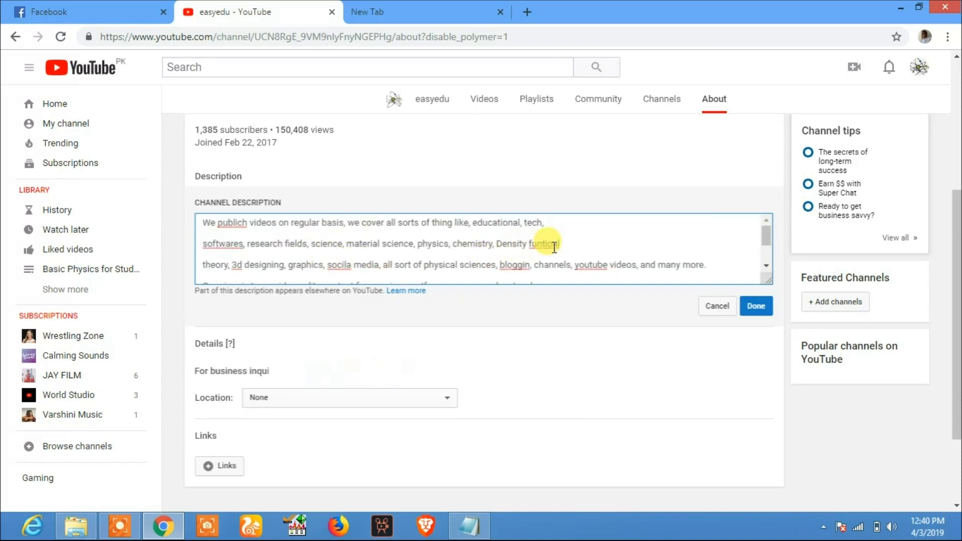
Fix the misspelled words 'funtional' and 'publich' using spelling suggestions
right_click(595, 265)
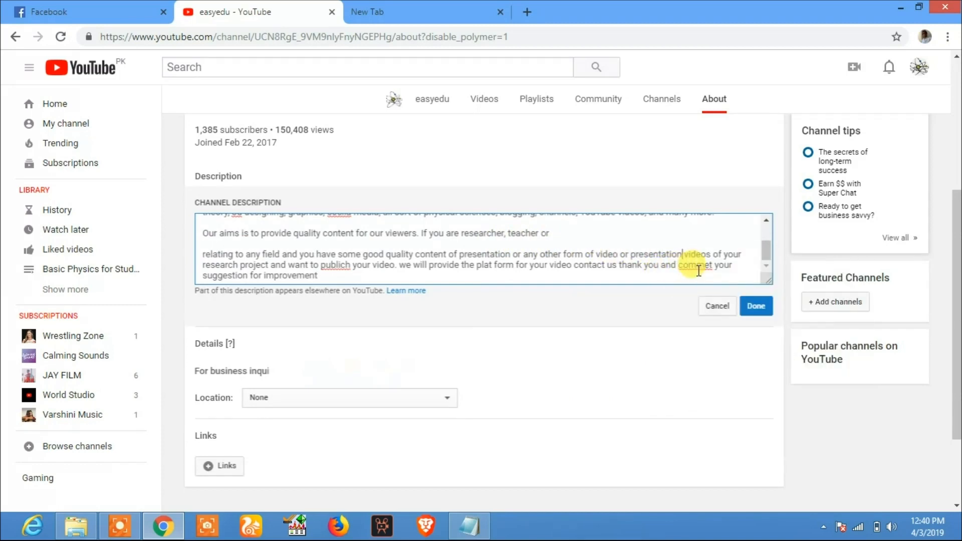
right_click(336, 265)
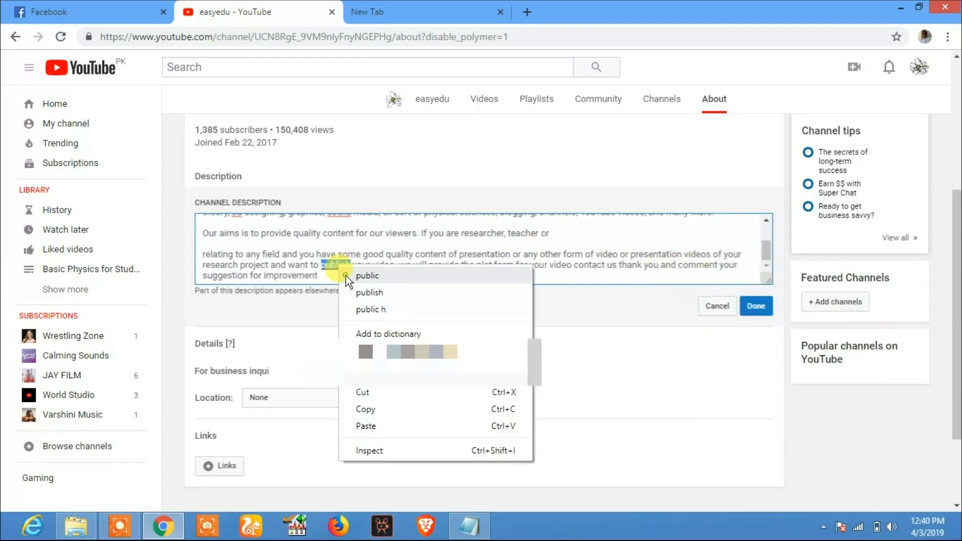
left_click(367, 275)
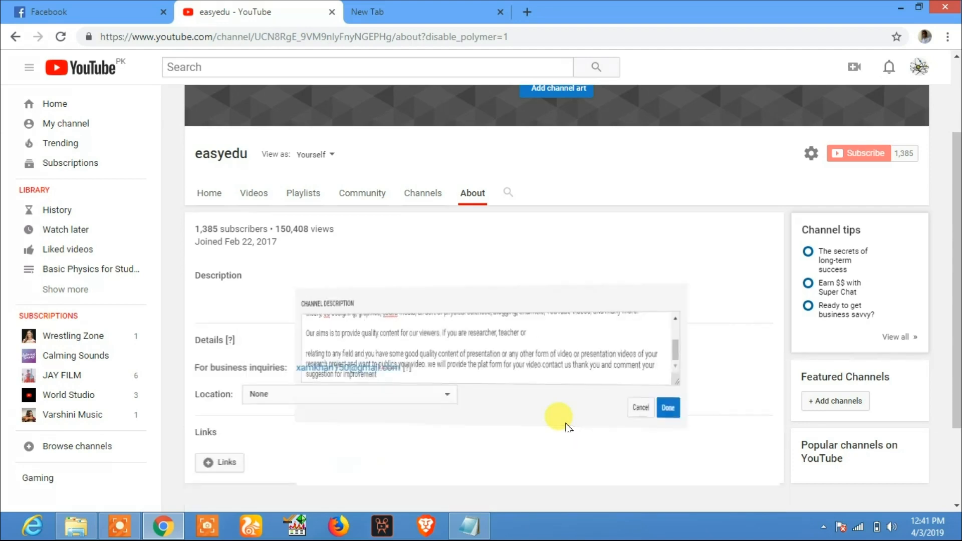
Expand the saved description in full with Show more on the About page
left_click(667, 408)
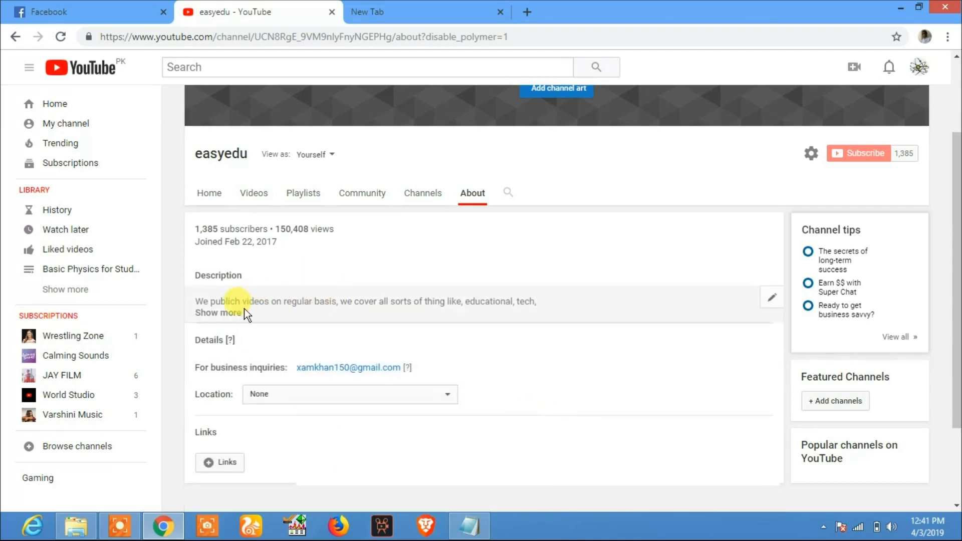
left_click(217, 313)
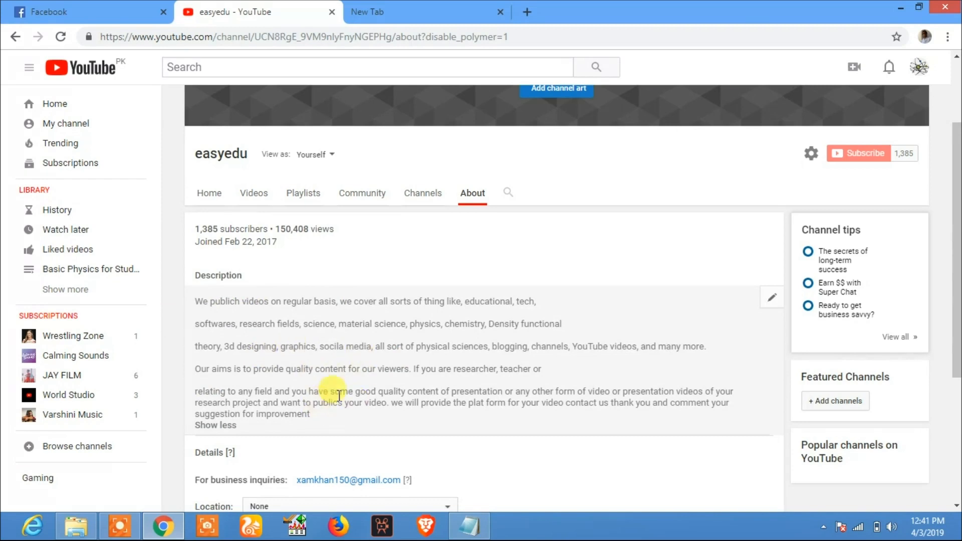
mouse_move(430, 391)
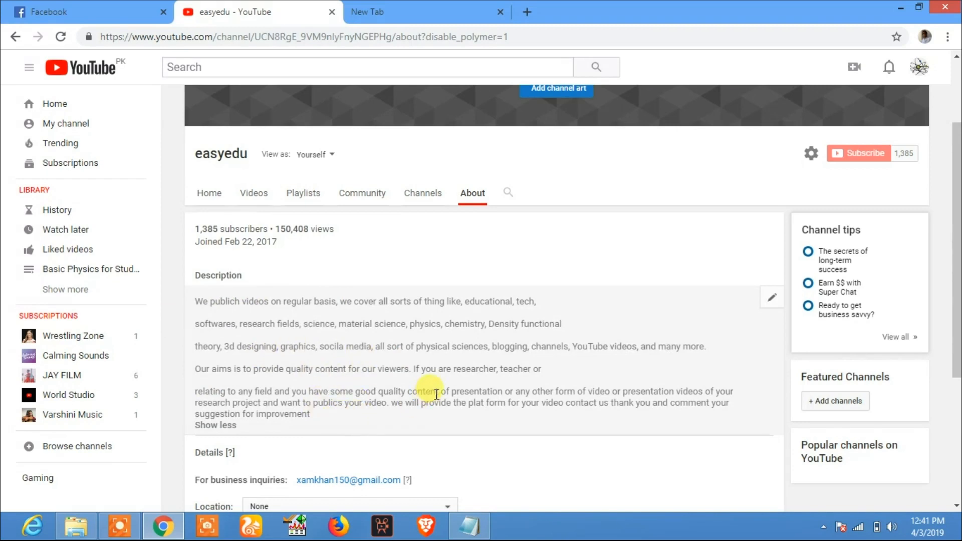